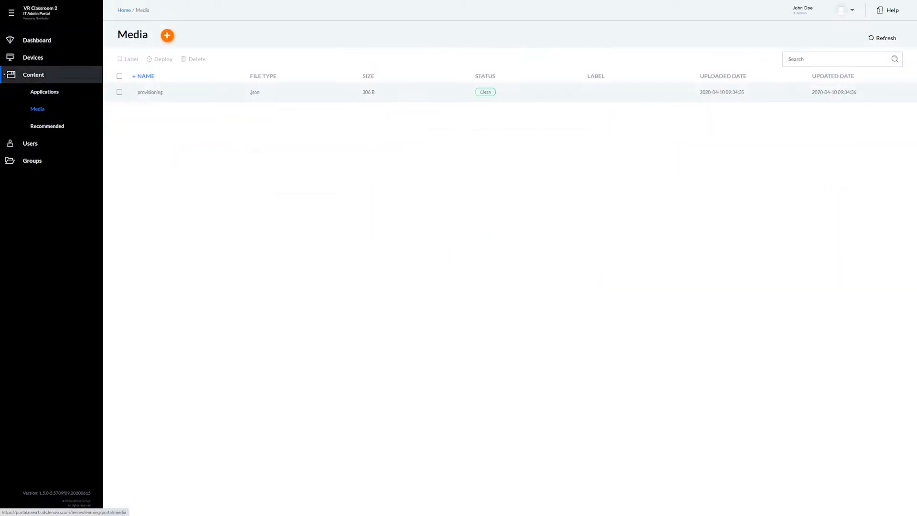
Upload Waterfall.mp4 from the computer as a new media item named Waterfall
left_click(168, 35)
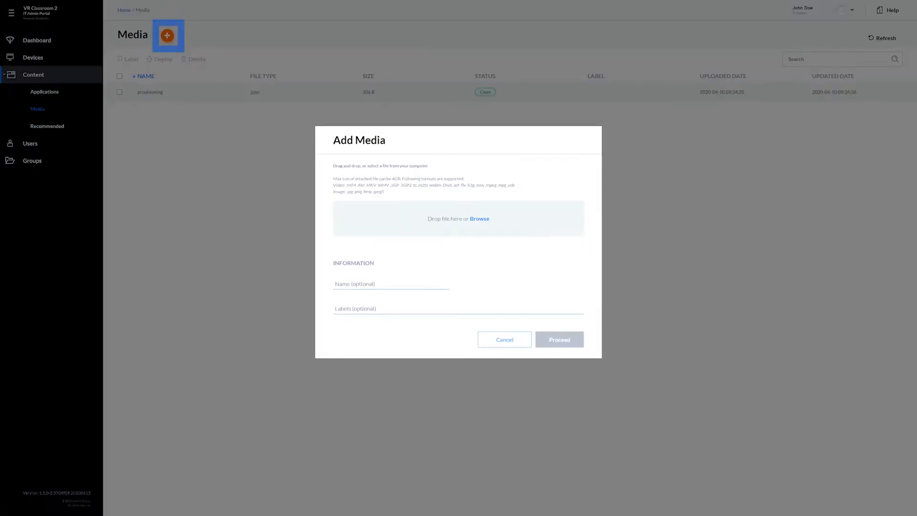
left_click(480, 218)
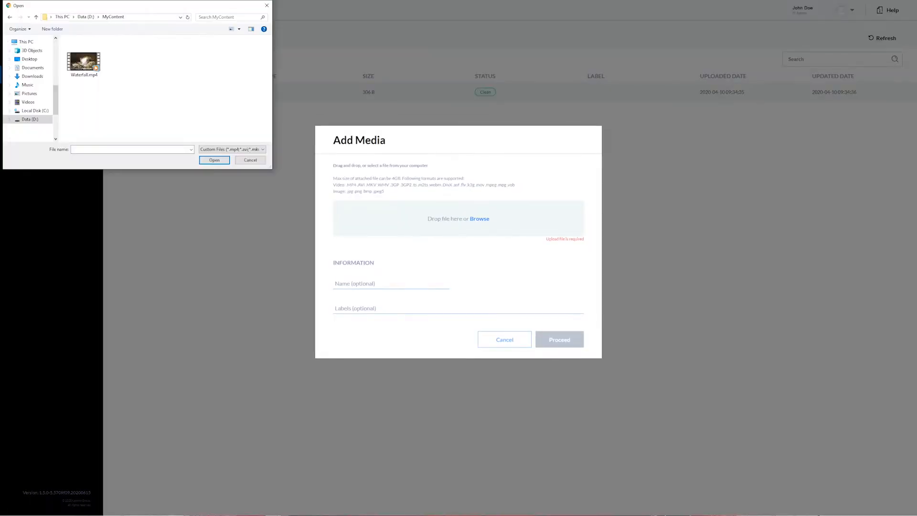
left_click(84, 59)
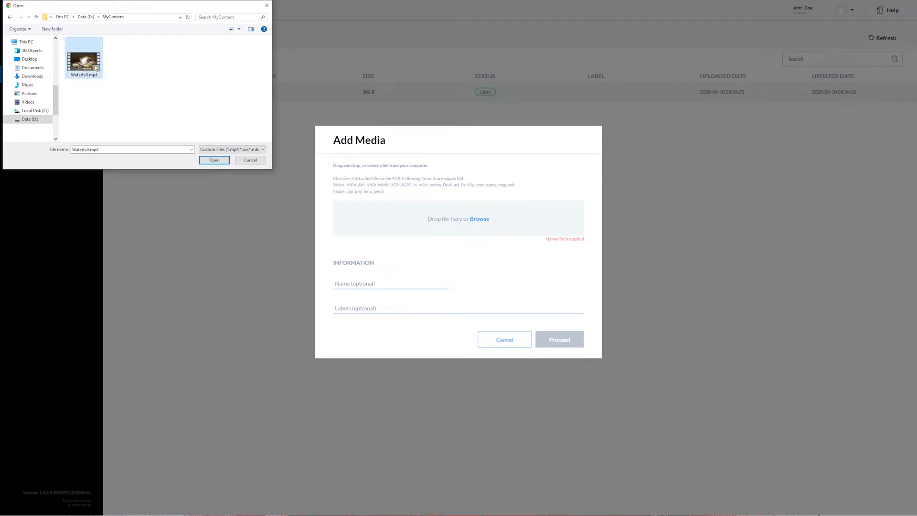
left_click(214, 161)
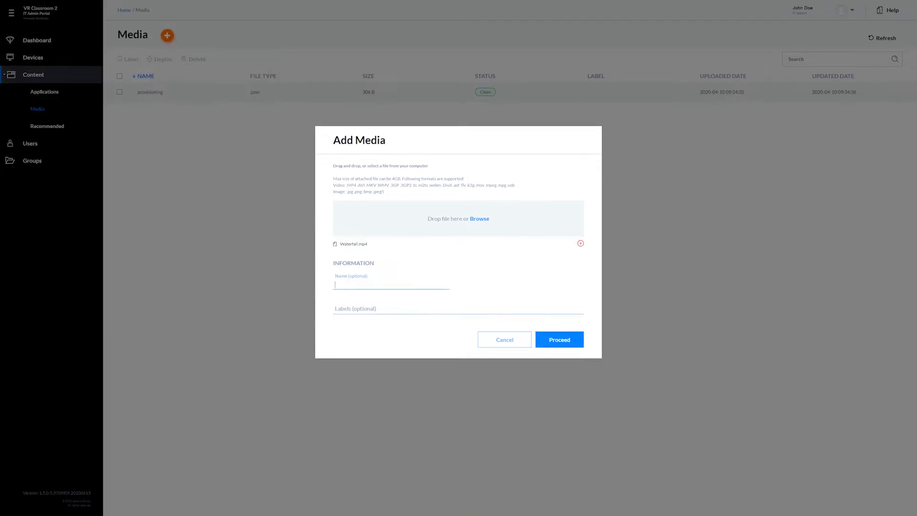
type("Waterfall")
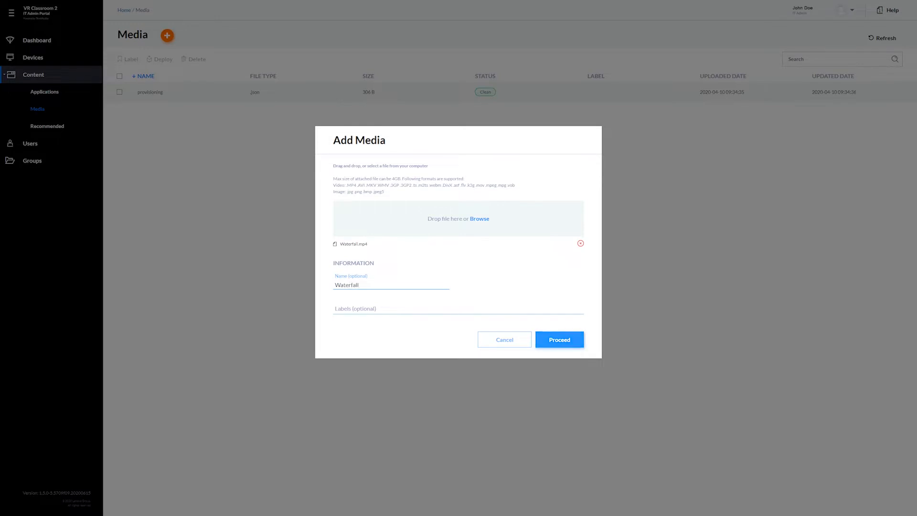
left_click(560, 340)
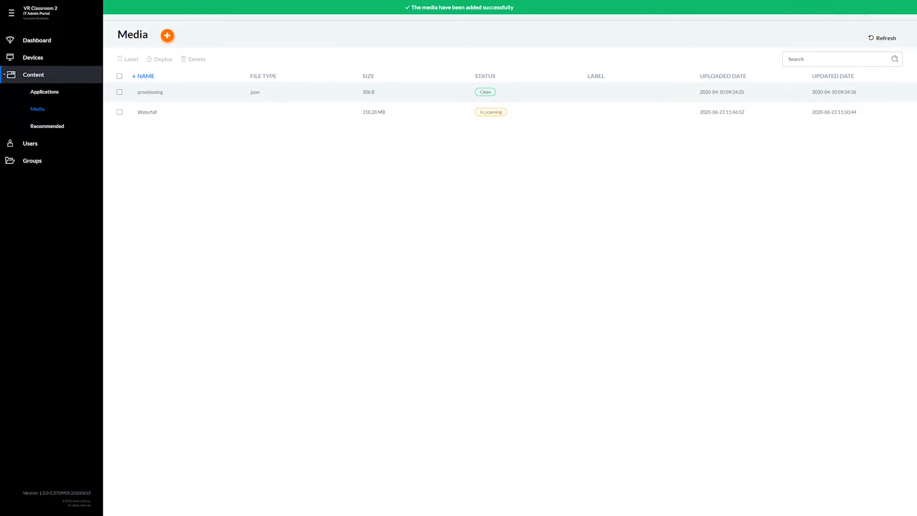
Go to the Dashboard to see the media total of 318.28 MB
left_click(880, 38)
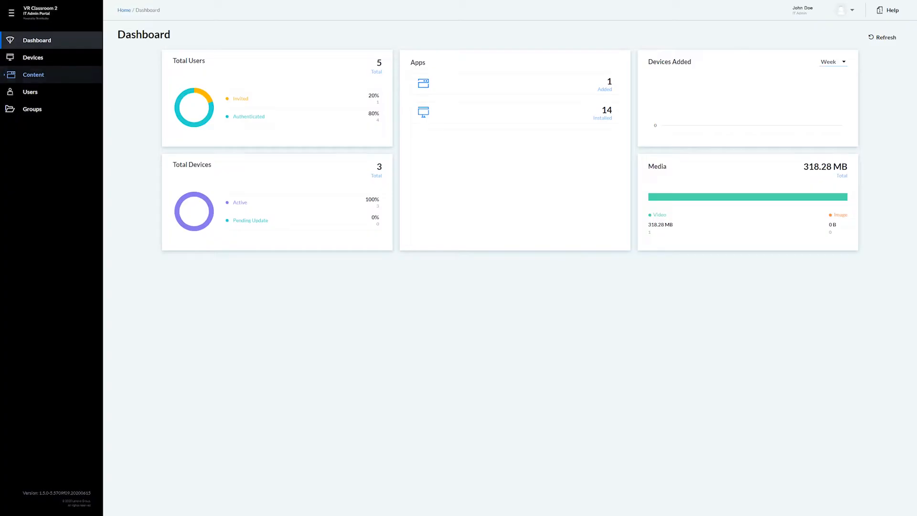
Upload MyApp_v2.apk as a new application named MyApp-v2
left_click(34, 75)
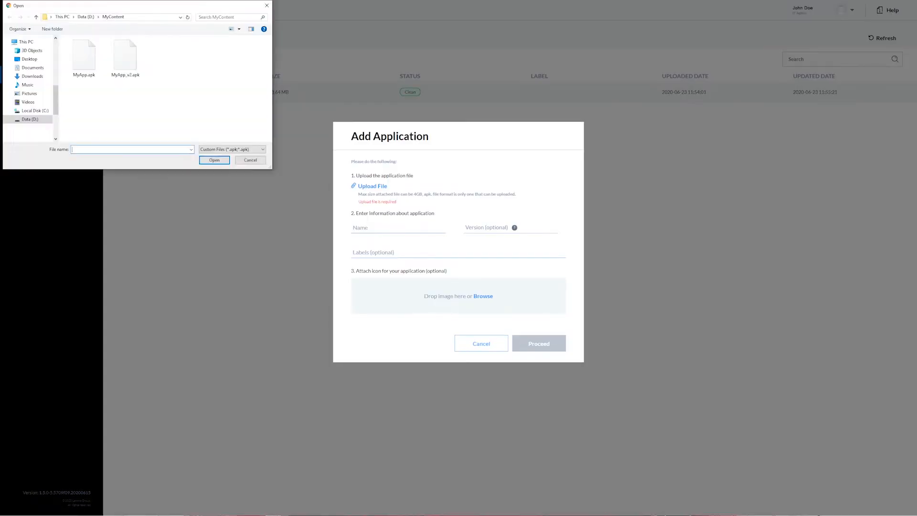
left_click(126, 53)
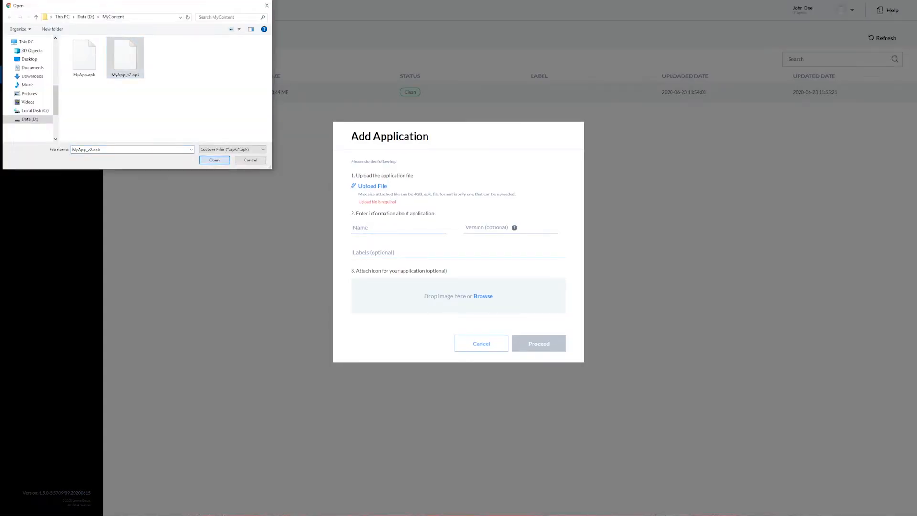
left_click(214, 160)
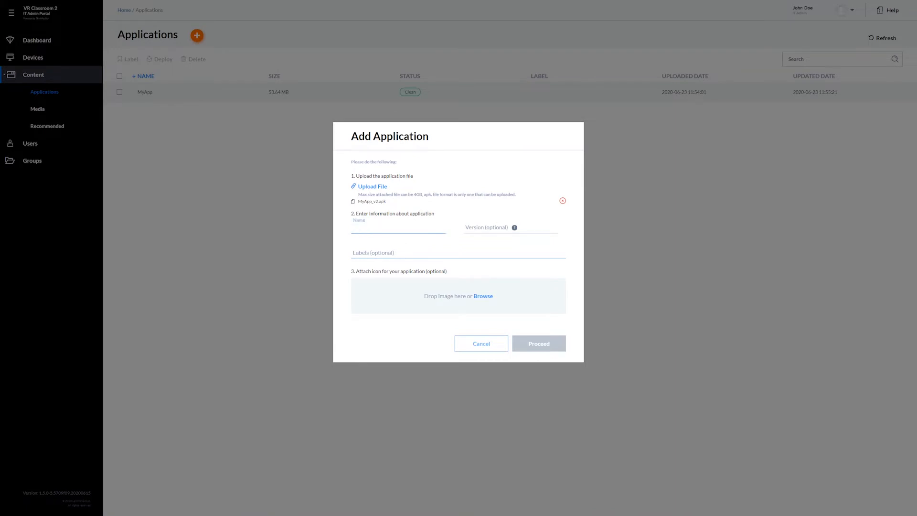
type("MyApp-")
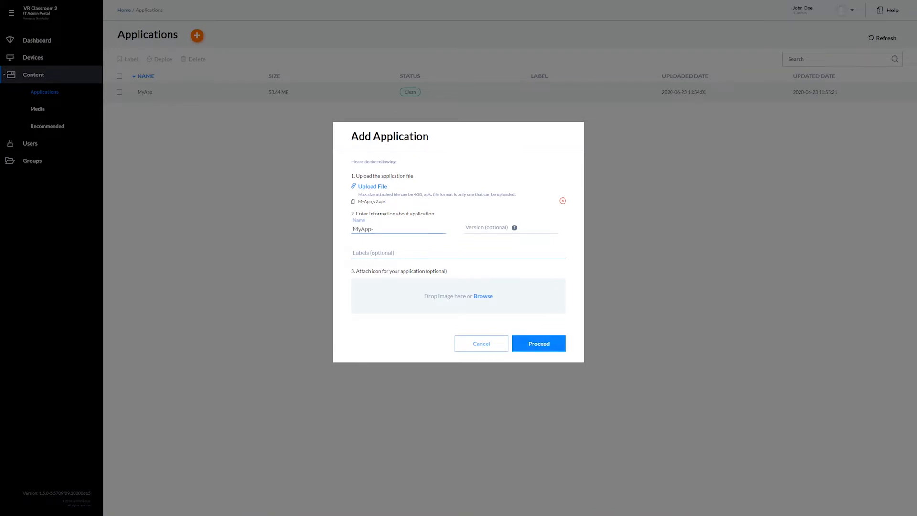
type("v2")
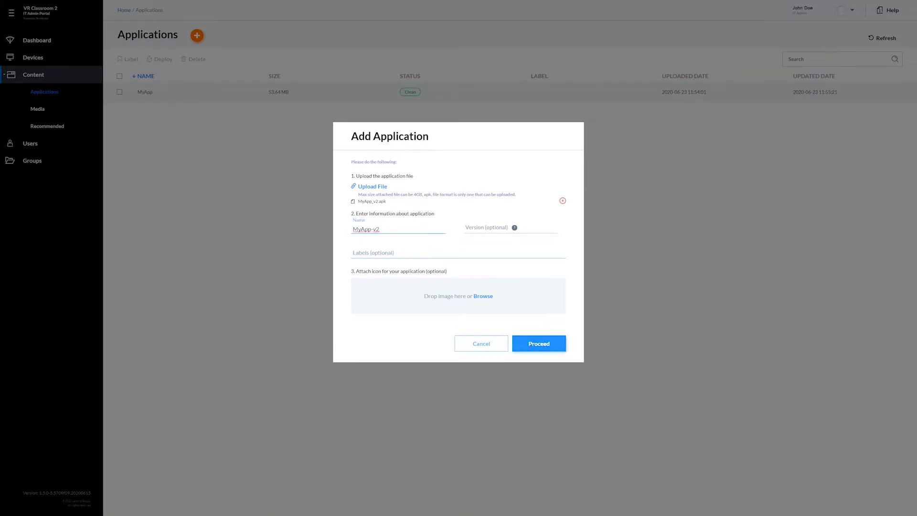
left_click(539, 343)
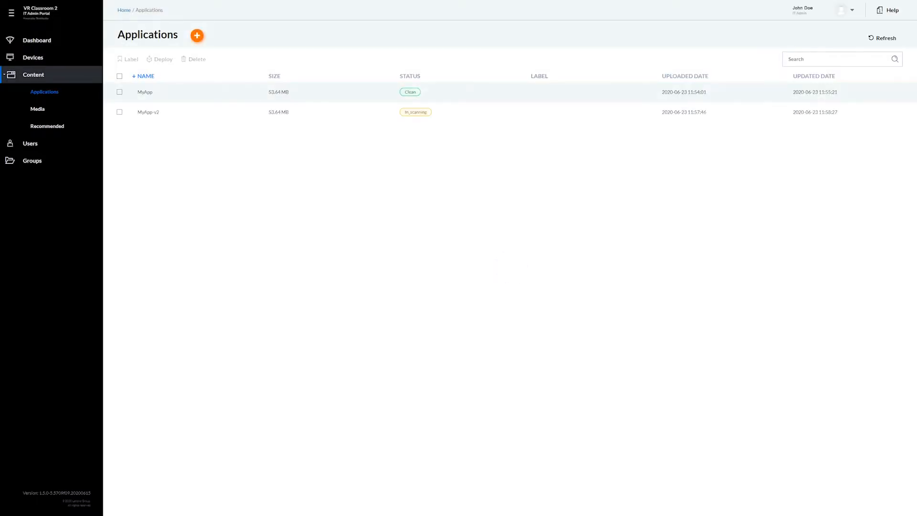
Return to the Dashboard, then view the Media library listing Waterfall marked Clean
left_click(884, 38)
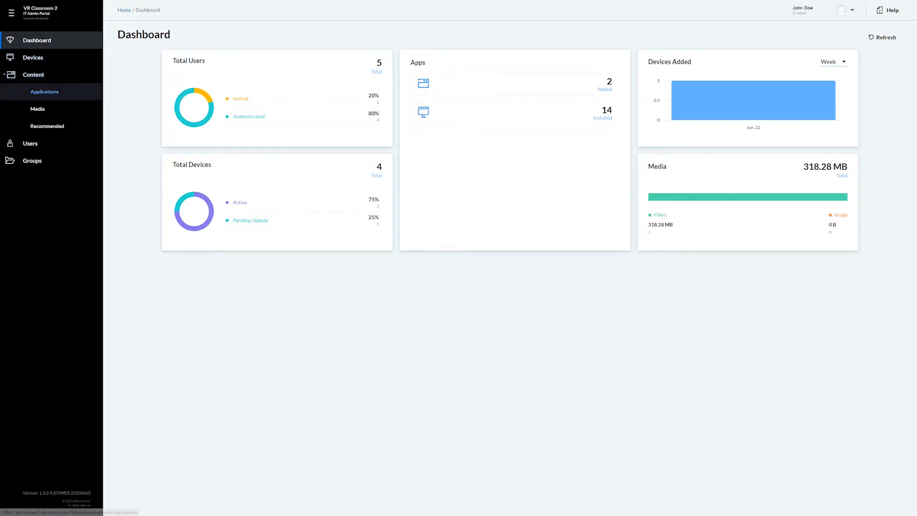
left_click(38, 109)
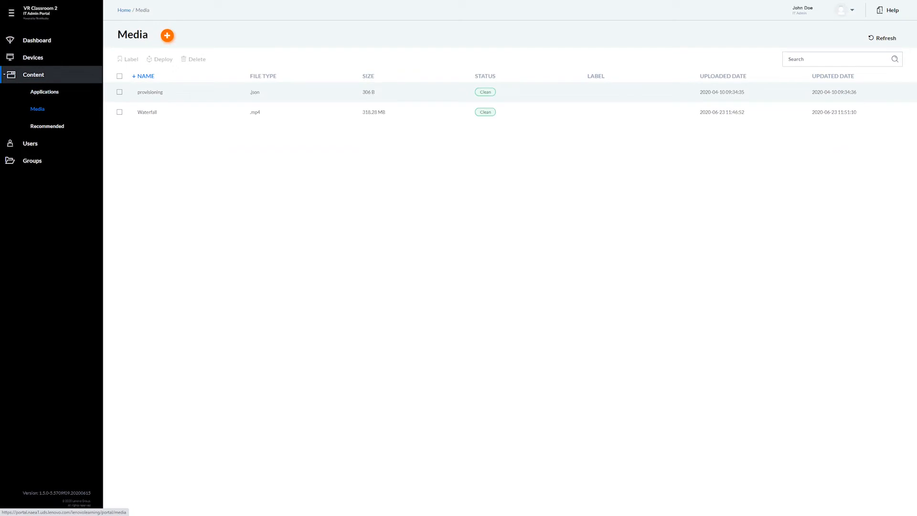
Select Valence_Electrons, Reaction_Rates and Wavelength_and_Frequency in Recommended content and start deployment
left_click(47, 126)
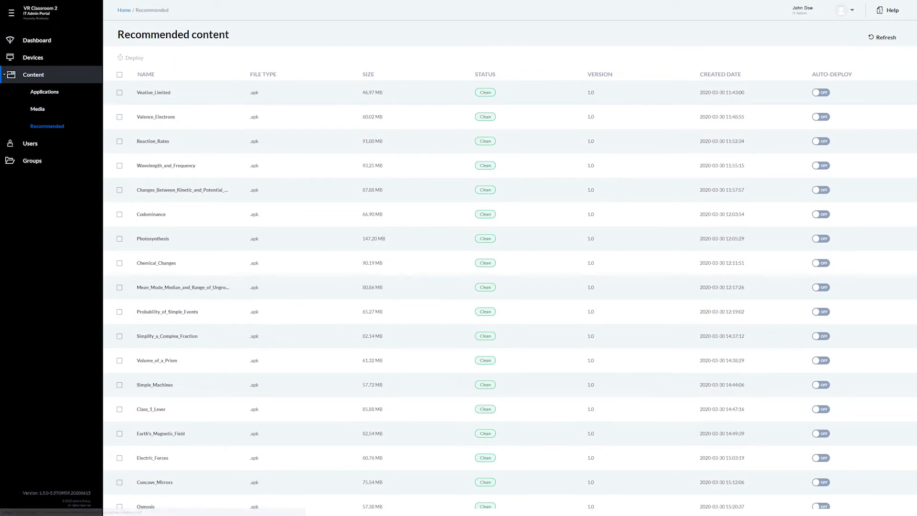
left_click(119, 141)
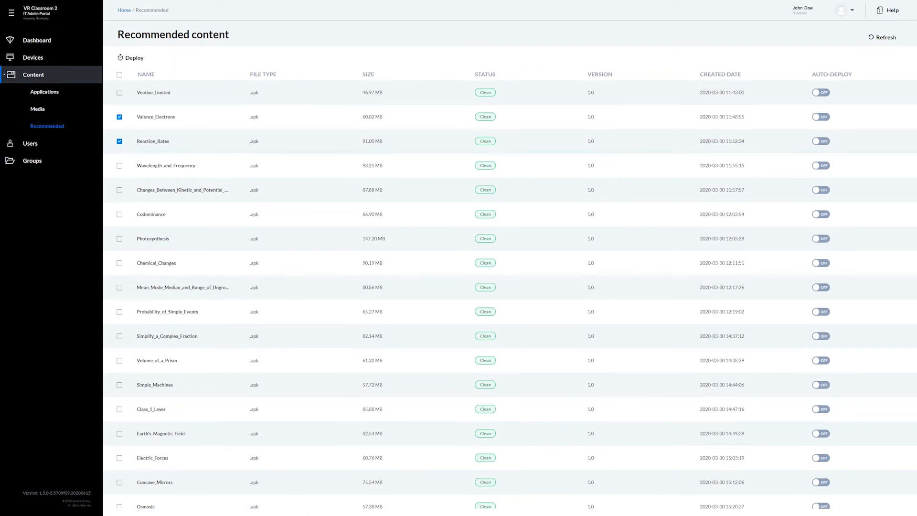
left_click(119, 166)
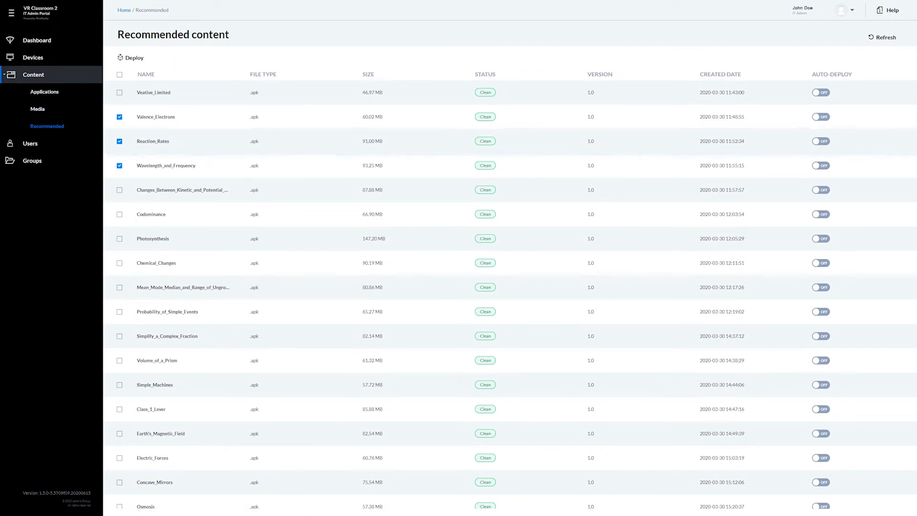
left_click(133, 57)
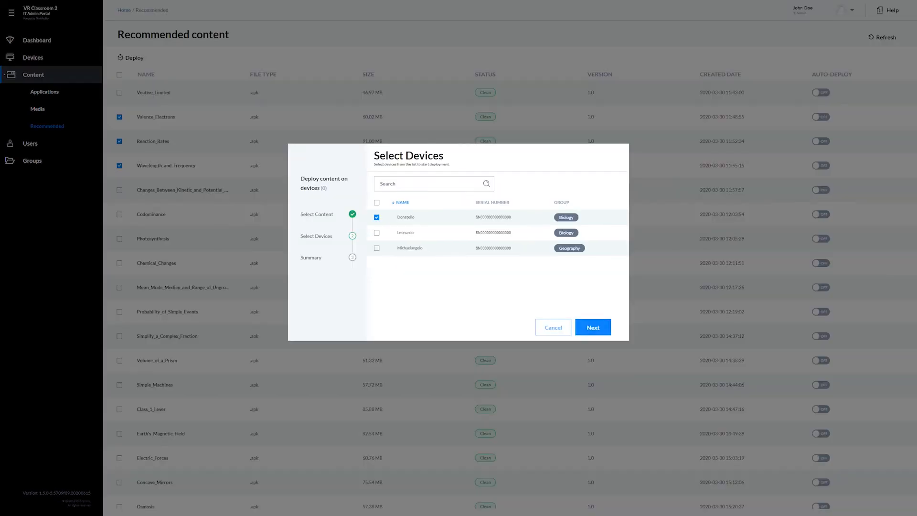
Deploy the titles to all three devices Donatello, Leonardo and Michaelangelo and acknowledge success
left_click(377, 232)
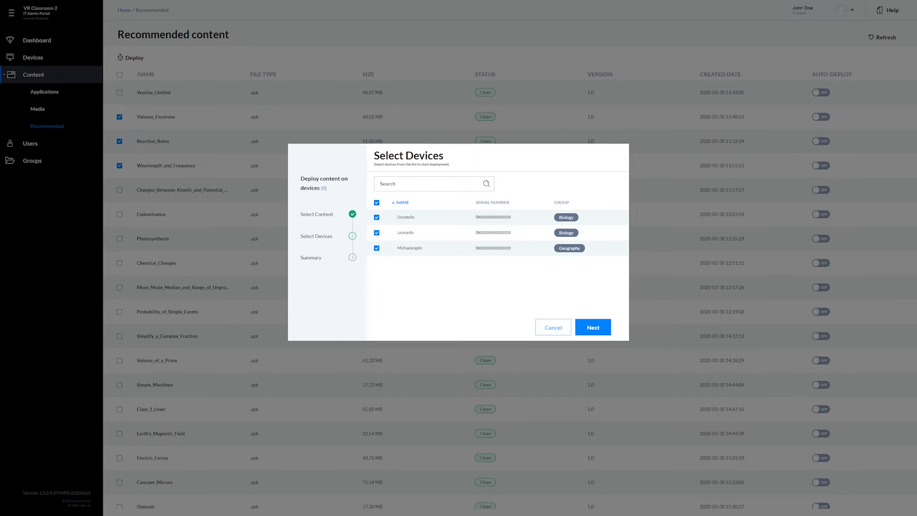
left_click(593, 326)
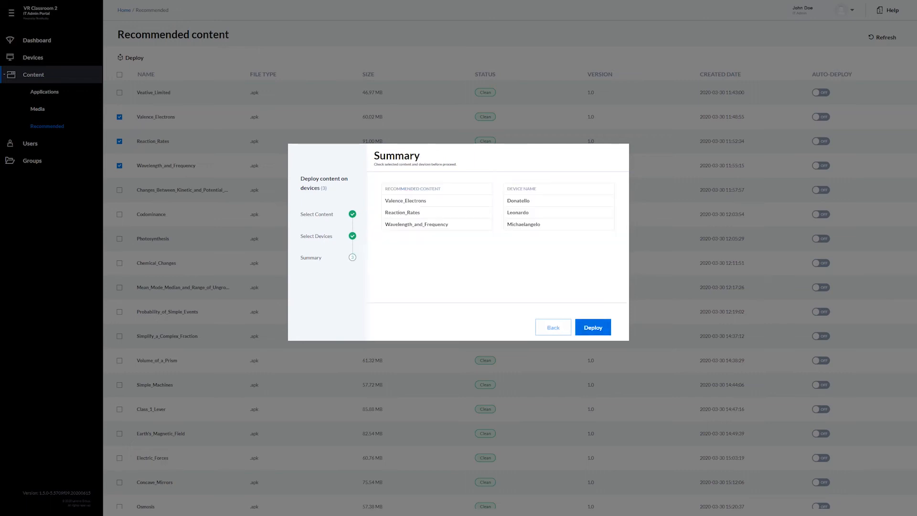
left_click(593, 327)
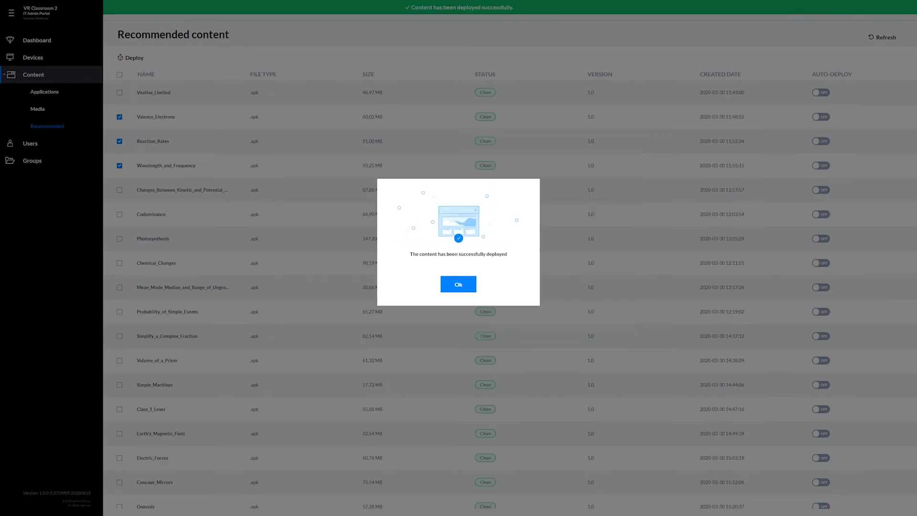
left_click(459, 285)
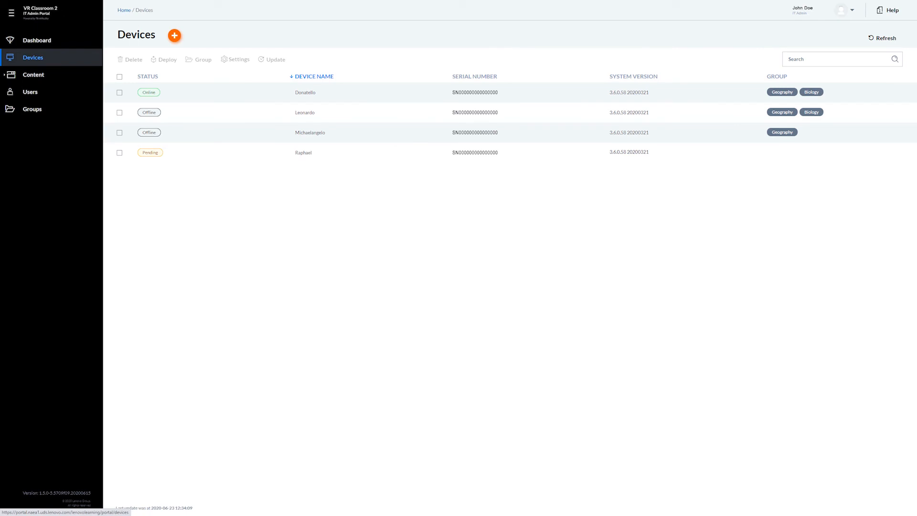
View device Donatello's content, browsing its media and recommended lists
left_click(306, 93)
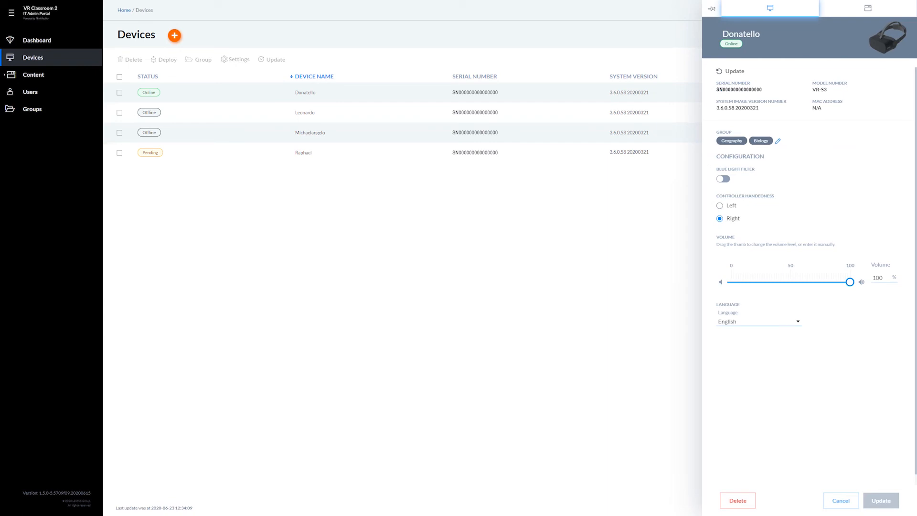
left_click(868, 7)
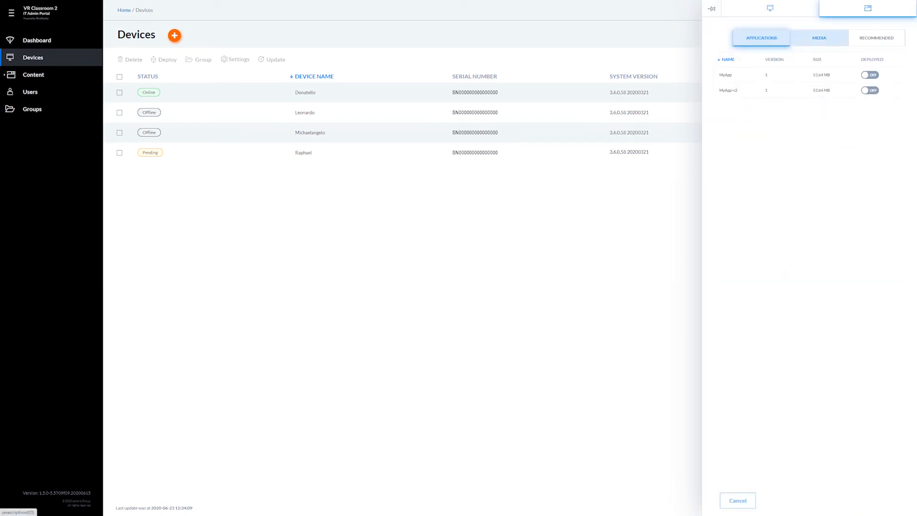
left_click(818, 38)
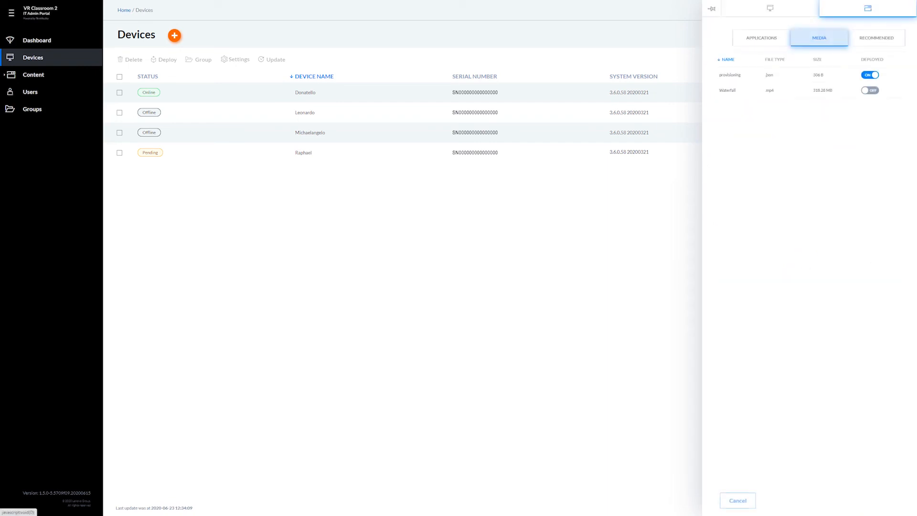
left_click(868, 49)
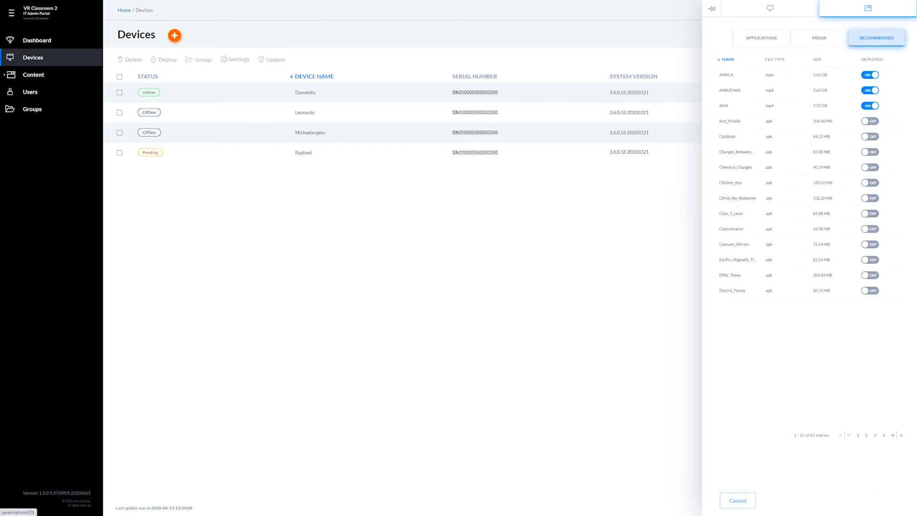
left_click(820, 38)
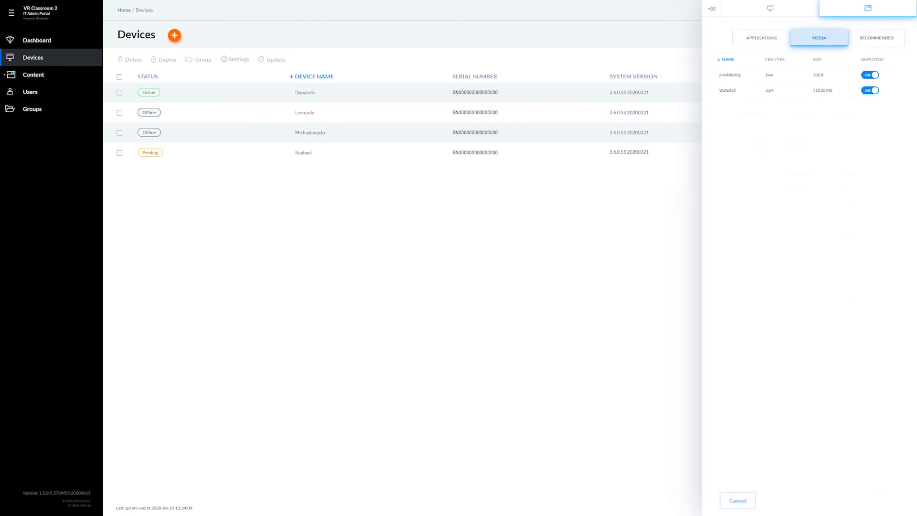
Switch the Waterfall video's Deployed toggle off and back on for Donatello
left_click(870, 91)
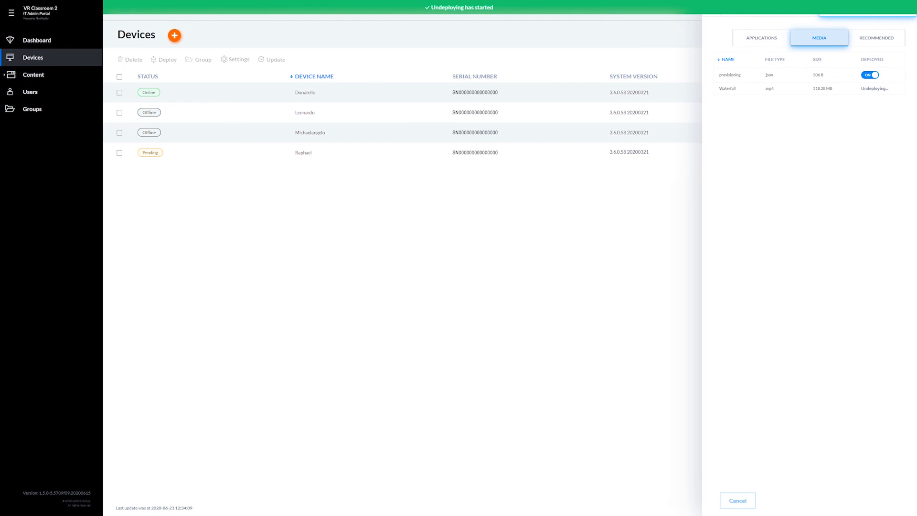
left_click(874, 90)
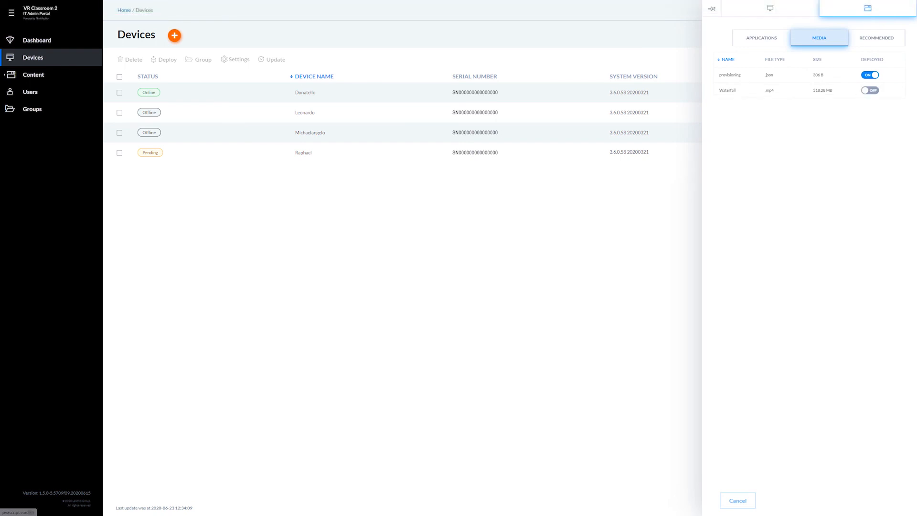
left_click(870, 90)
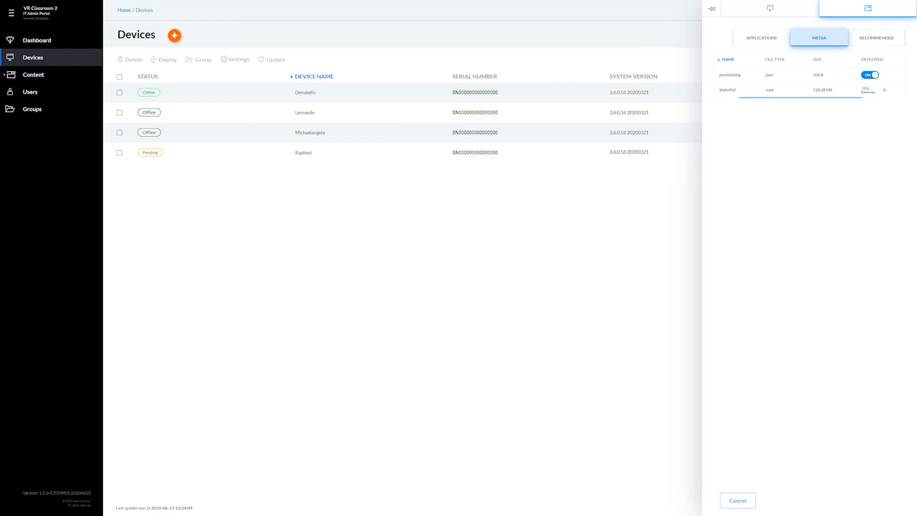